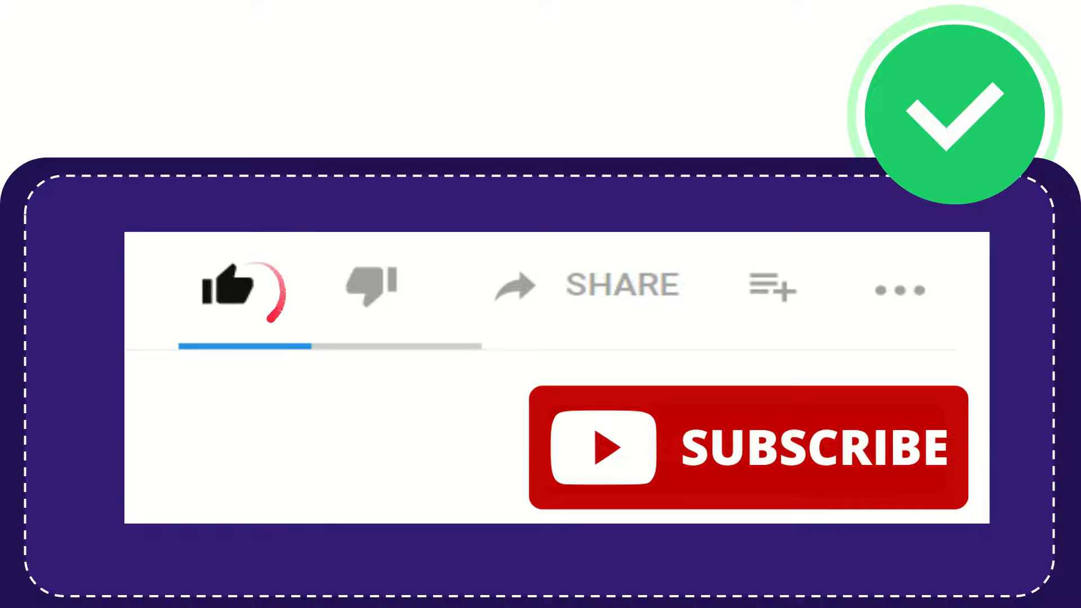
pyautogui.click(370, 285)
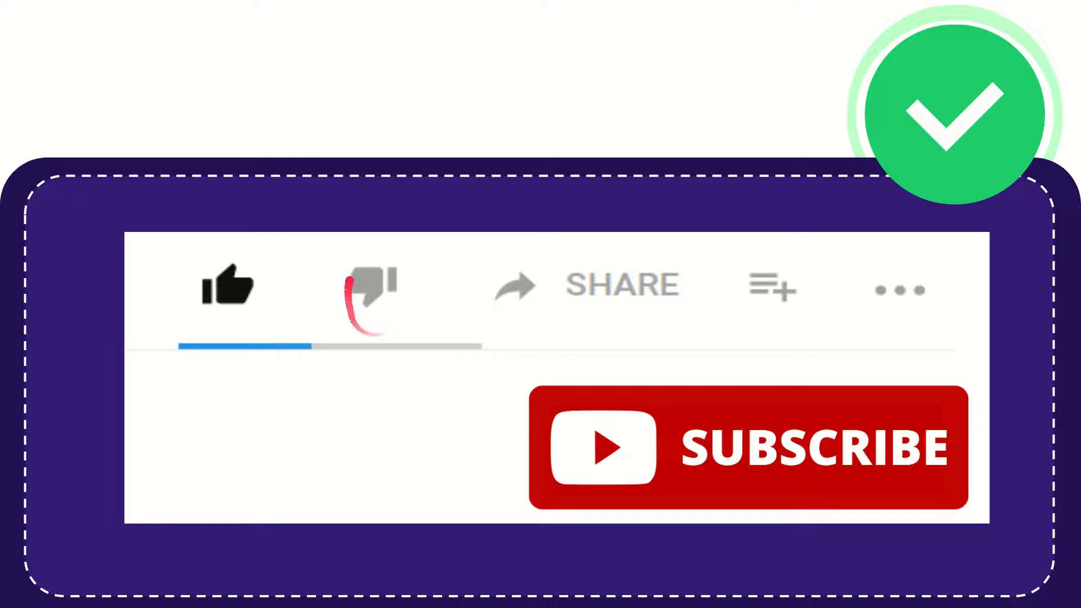